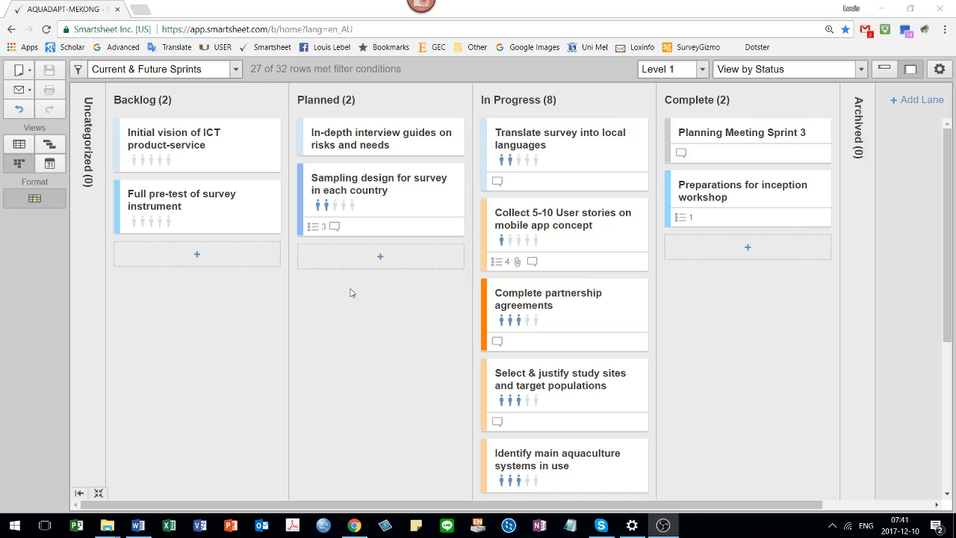
{"action": "mouse_move", "coordinate": [368, 293]}
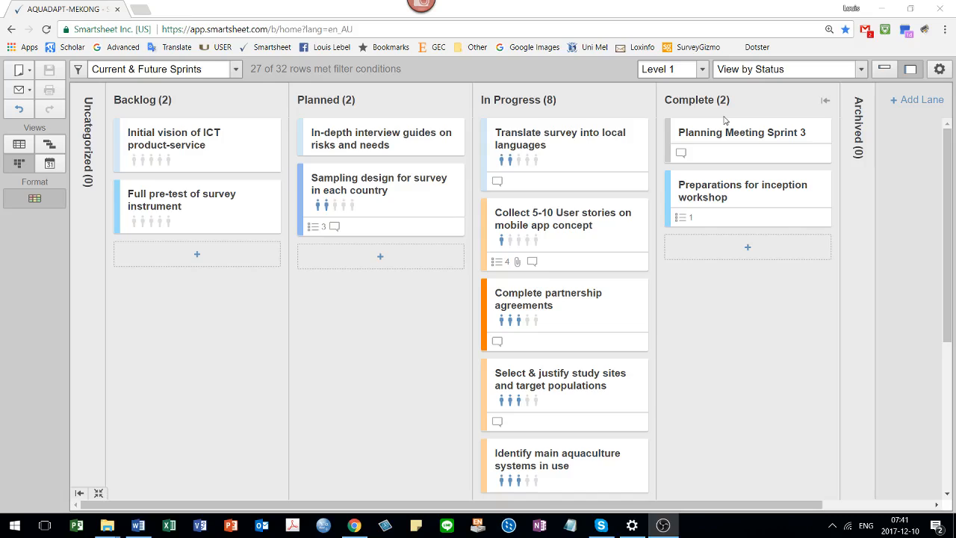
{"action": "mouse_move", "coordinate": [682, 155]}
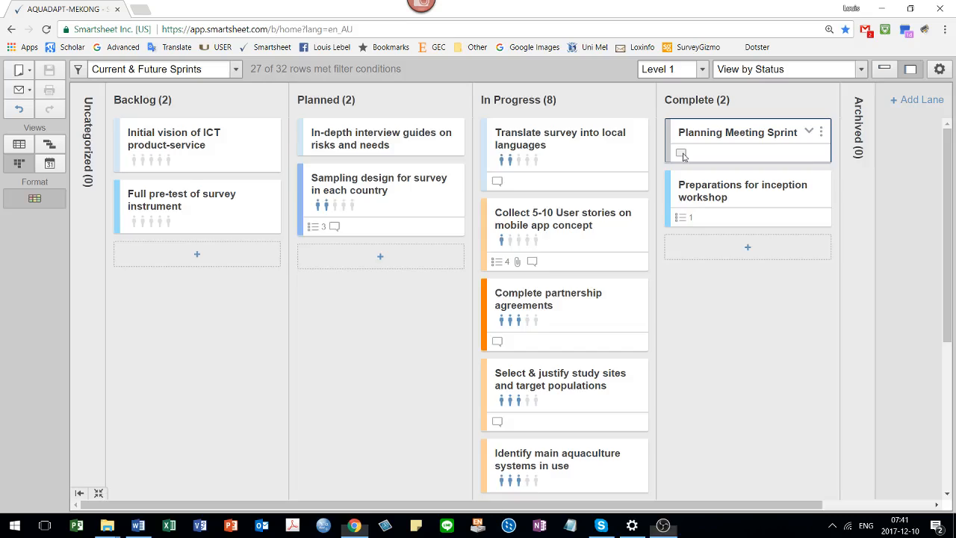
View and dismiss the comment thread on the Planning Meeting Sprint 3 card
{"action": "left_click", "coordinate": [681, 153]}
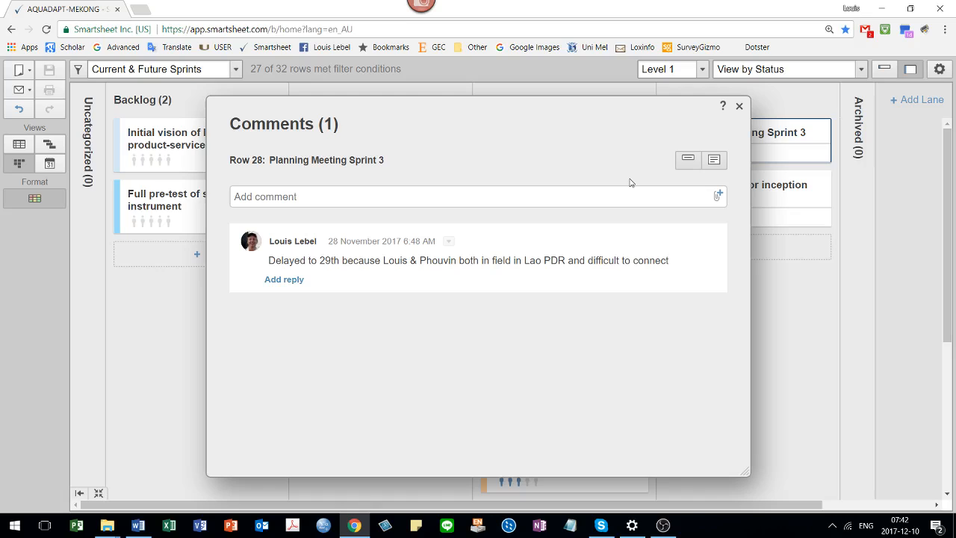
{"action": "left_click", "coordinate": [739, 106]}
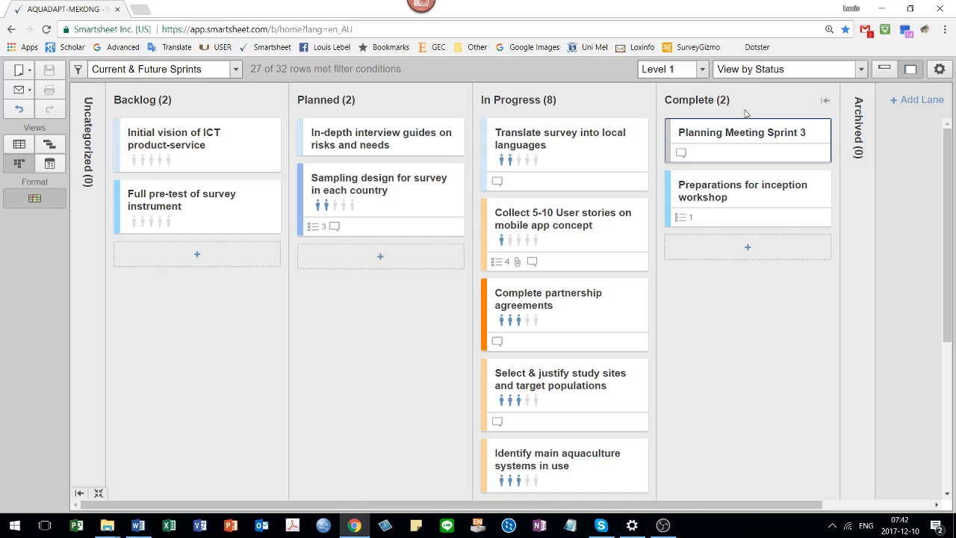
{"action": "mouse_move", "coordinate": [499, 262]}
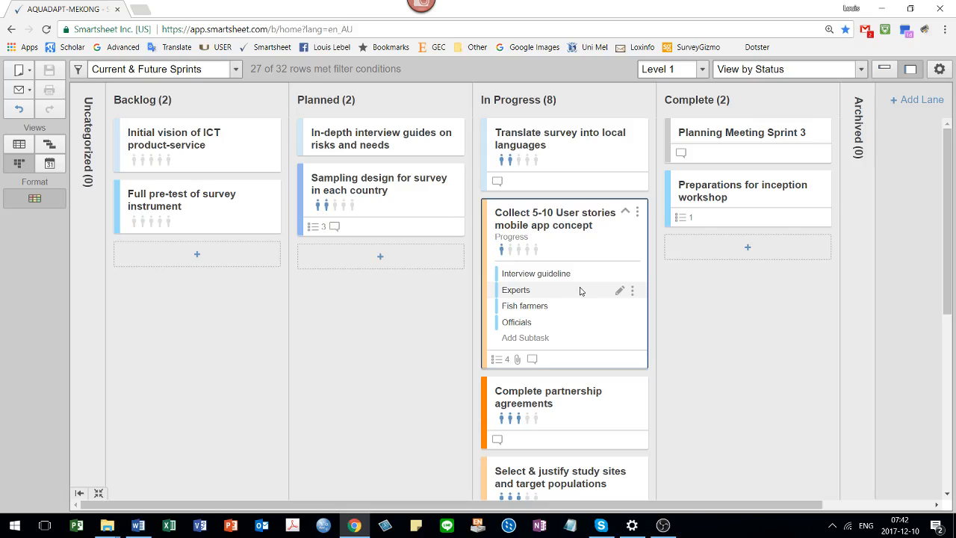
Expand the Collect 5-10 User stories card to show its four subtasks, then collapse it
{"action": "left_click", "coordinate": [625, 211]}
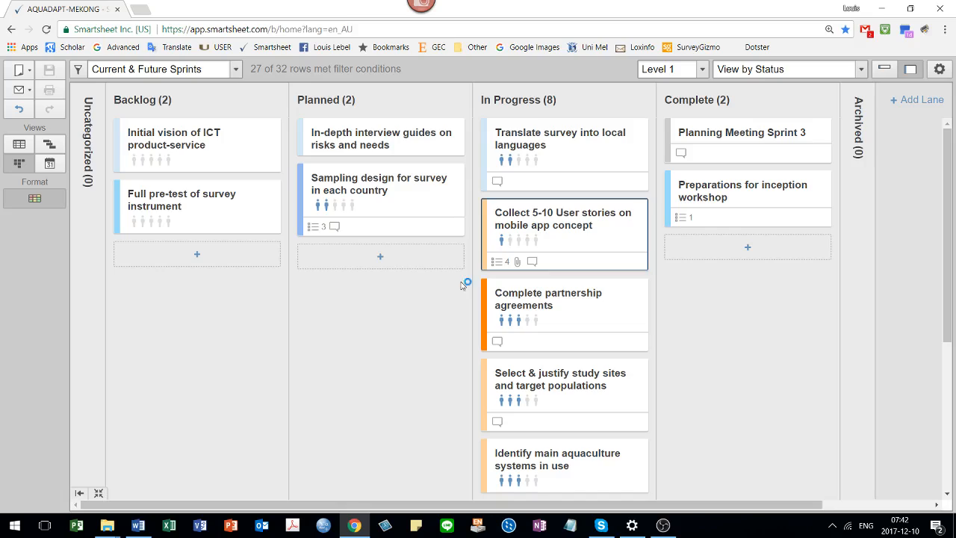
{"action": "left_click", "coordinate": [625, 132]}
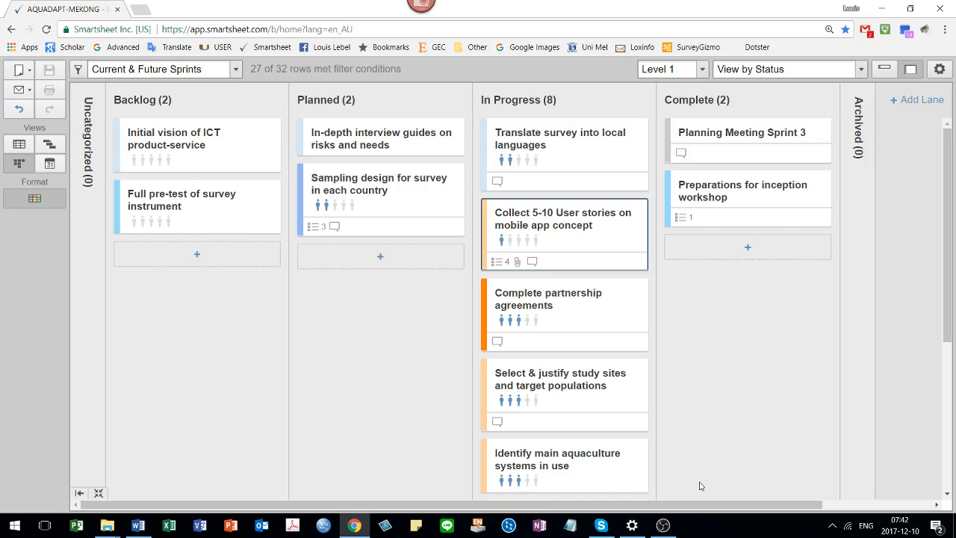
{"action": "left_click", "coordinate": [939, 69]}
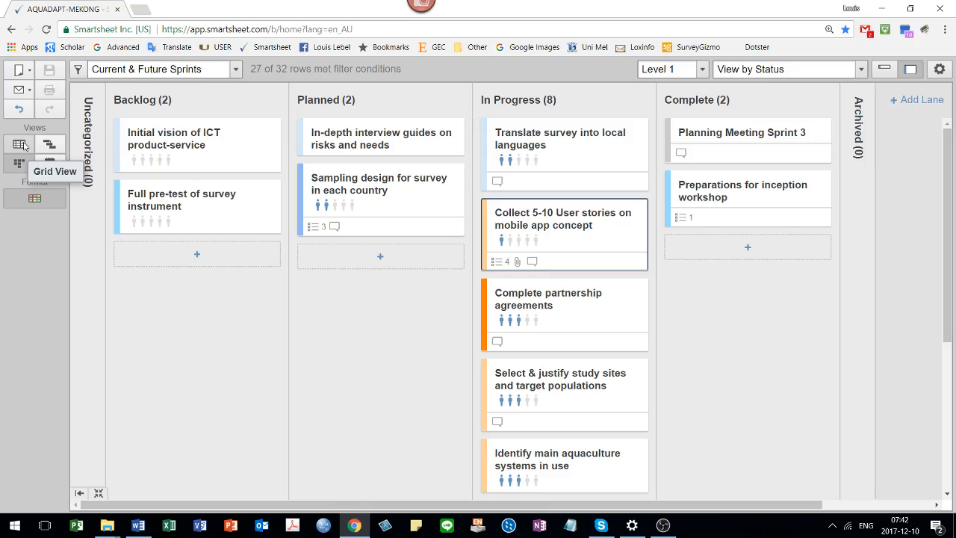
Show the sheet in grid layout, dismissing the Sprint column options menu
{"action": "left_click", "coordinate": [18, 144]}
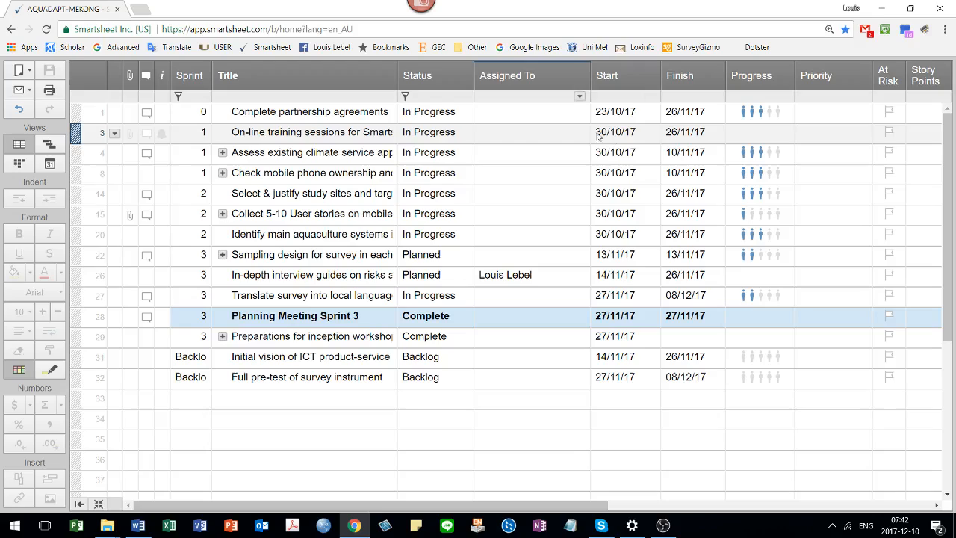
{"action": "mouse_move", "coordinate": [557, 142]}
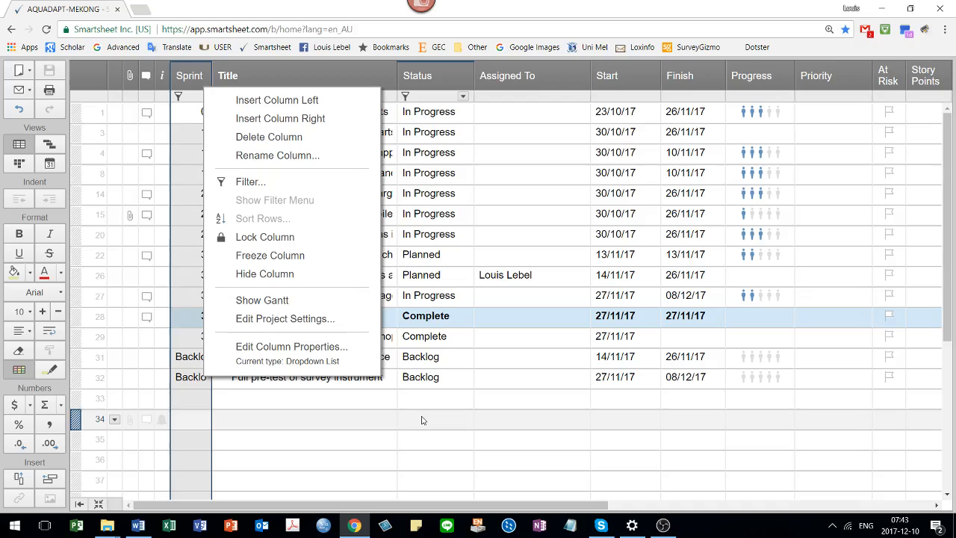
{"action": "left_click", "coordinate": [435, 419]}
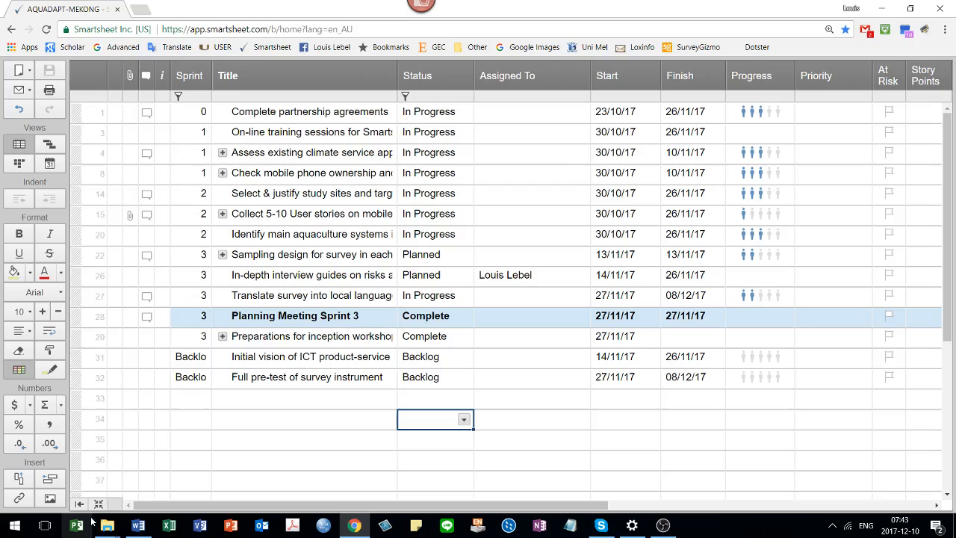
Remove the sprint filter so all 32 rows, including both planning meetings, appear
{"action": "left_click", "coordinate": [247, 129]}
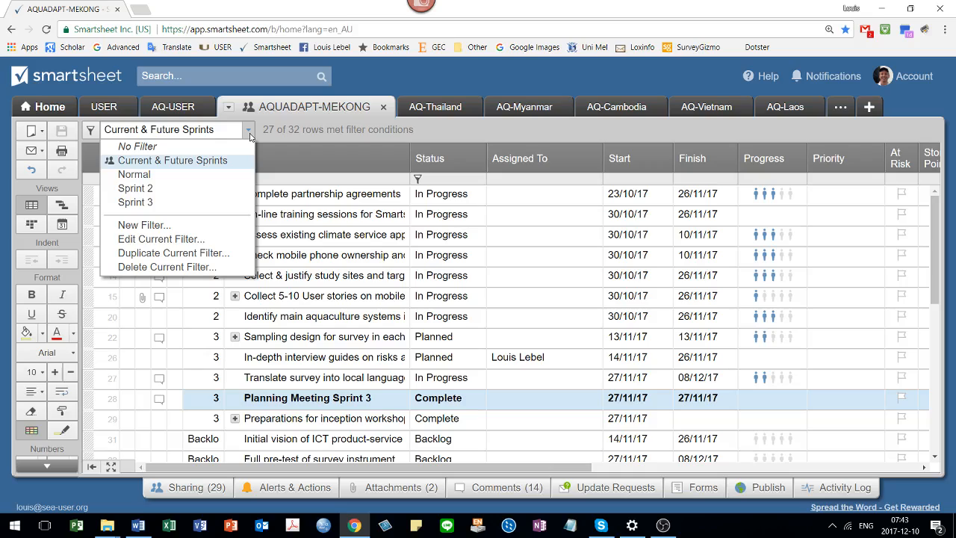
{"action": "left_click", "coordinate": [138, 146]}
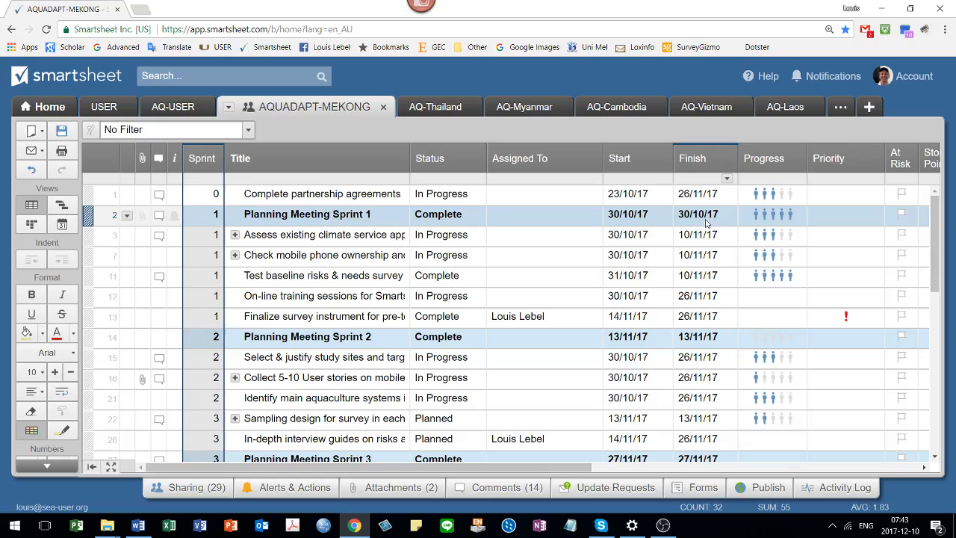
{"action": "mouse_move", "coordinate": [697, 214]}
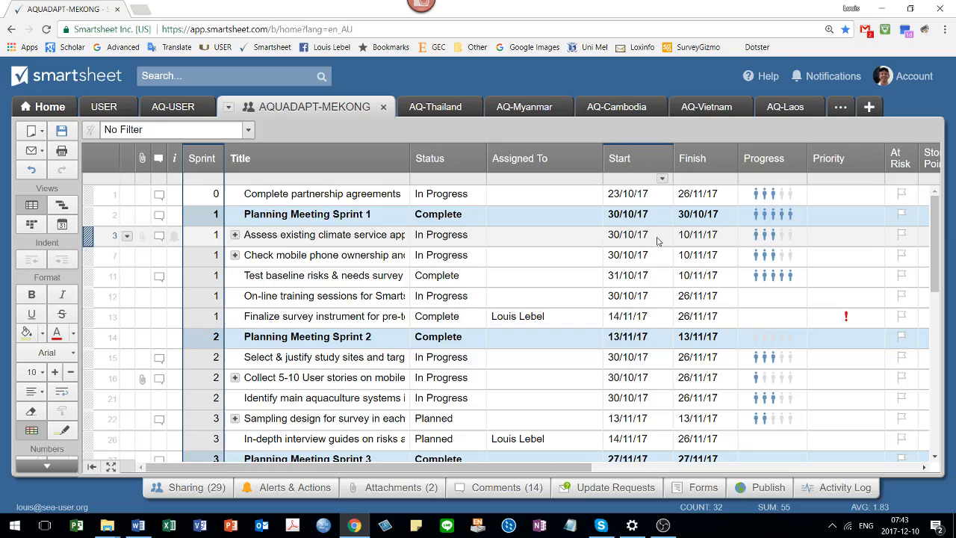
Copy Planning Meeting Sprint 1's 30/10/17 start date down the Start column
{"action": "left_click", "coordinate": [635, 214]}
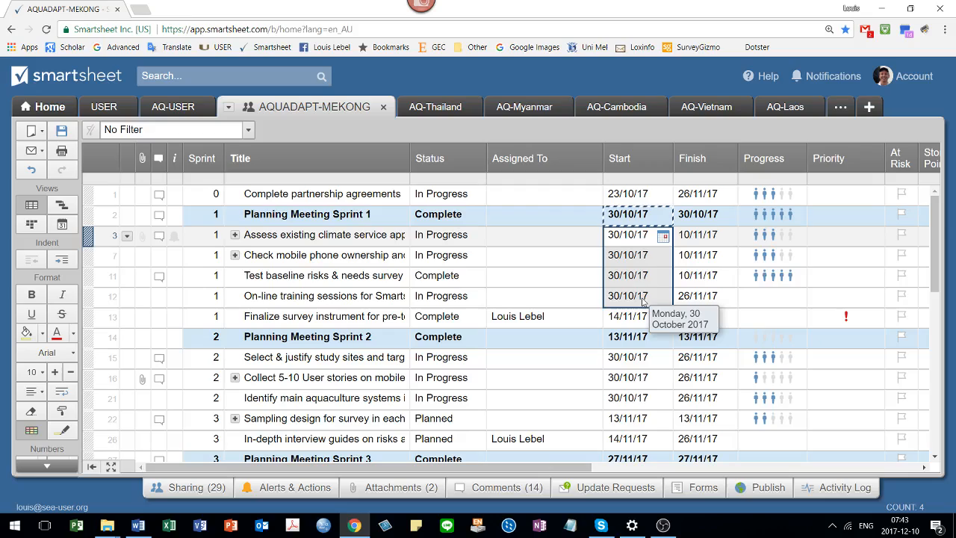
{"action": "left_click", "coordinate": [543, 256]}
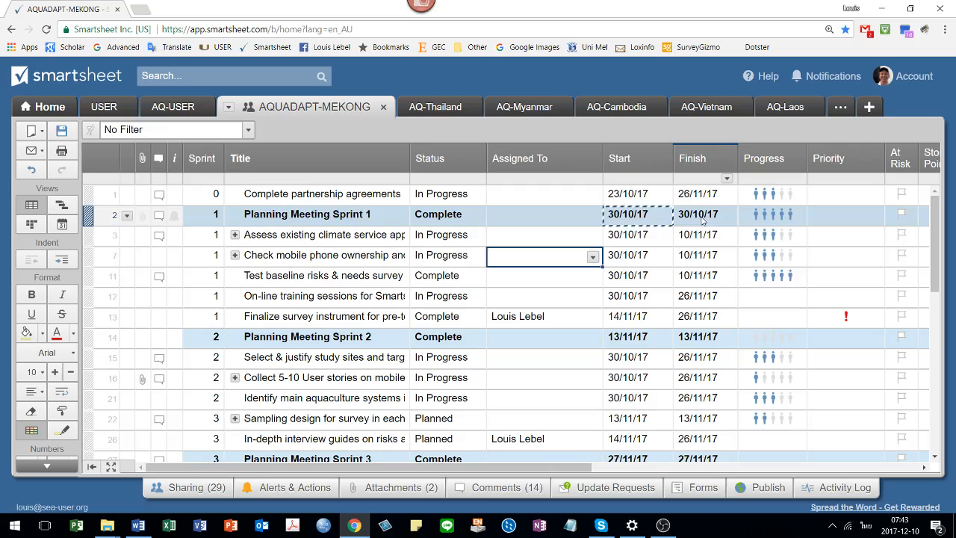
{"action": "scroll", "scroll_direction": "down", "scroll_amount": 3}
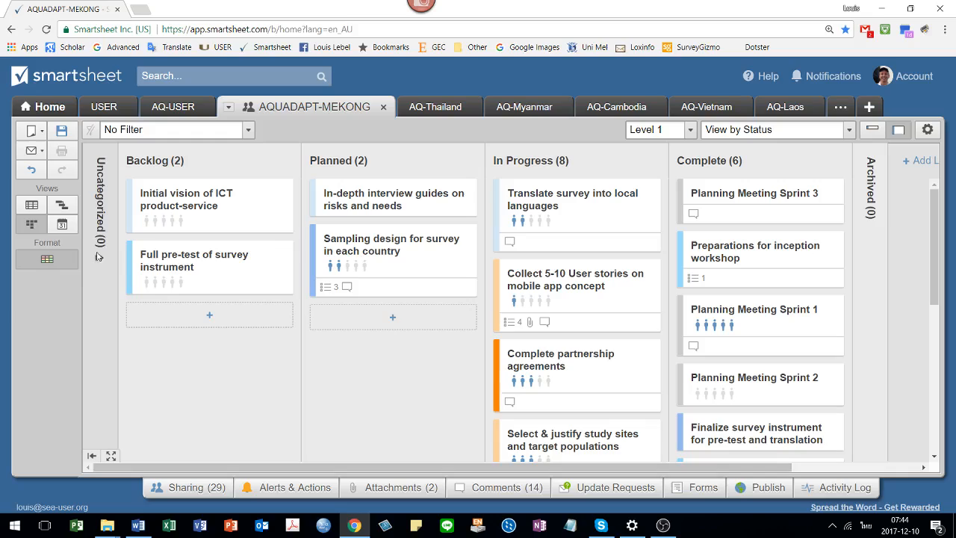
{"action": "left_click", "coordinate": [110, 454]}
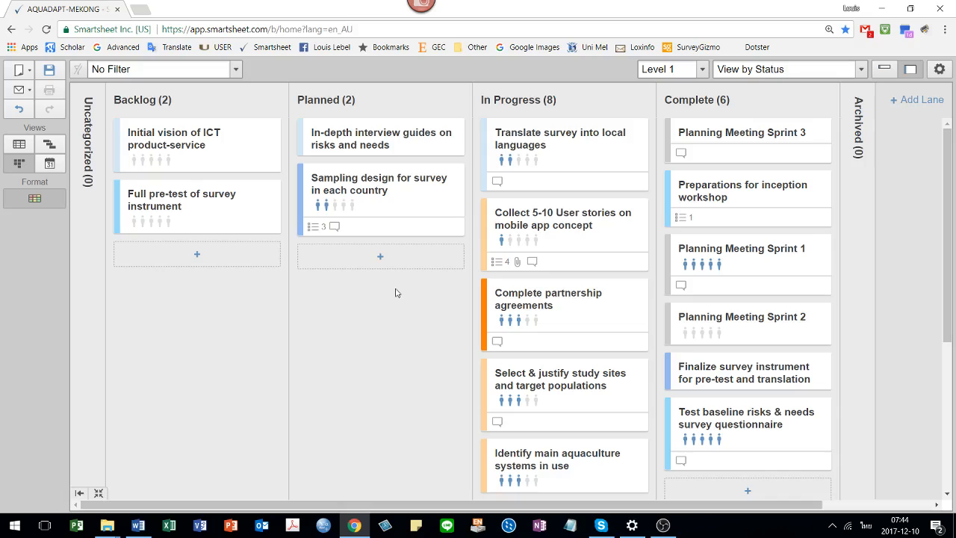
{"action": "left_click_drag", "start_coordinate": [547, 305], "coordinate": [321, 273]}
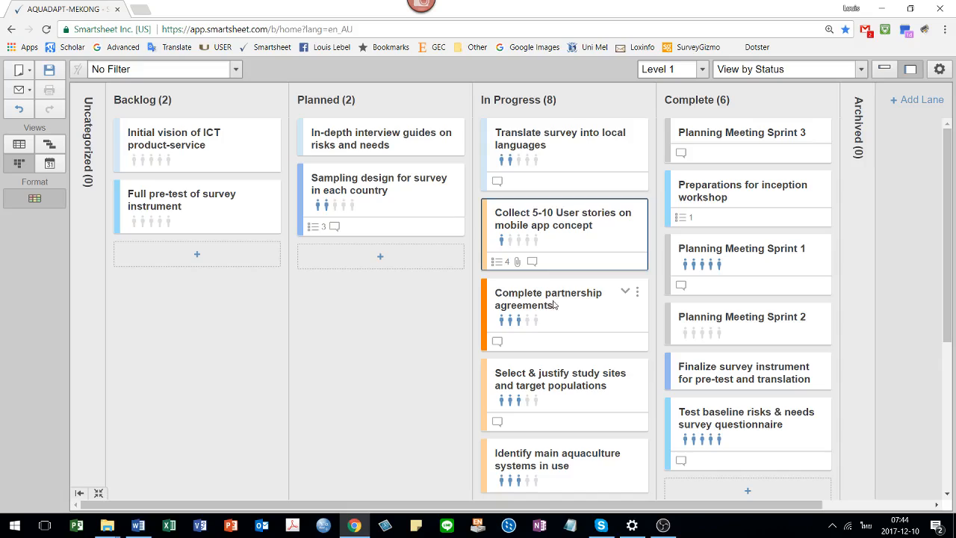
{"action": "mouse_move", "coordinate": [485, 313]}
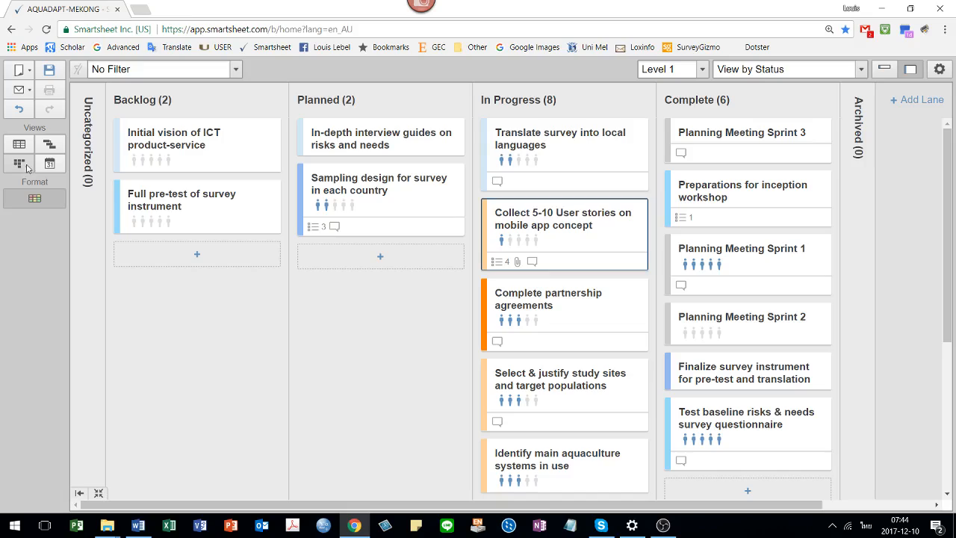
Review rows and dates in grid layout, then return to the card board showing All Levels
{"action": "left_click", "coordinate": [18, 143]}
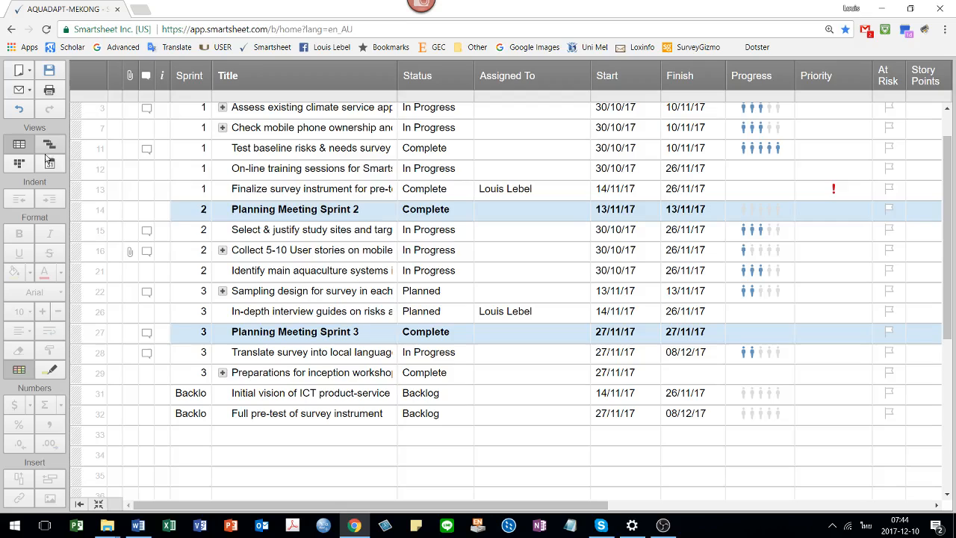
{"action": "scroll", "scroll_direction": "up", "scroll_amount": 3}
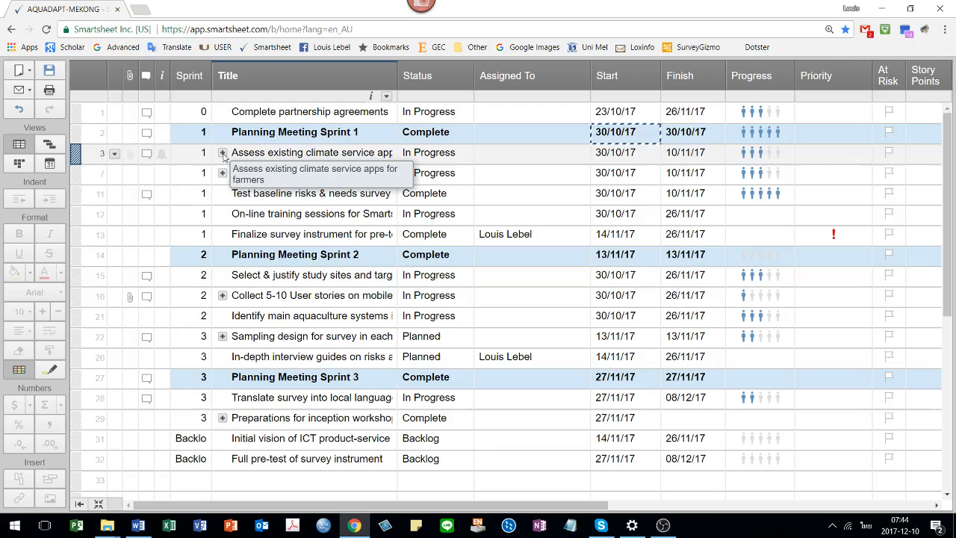
{"action": "left_click", "coordinate": [222, 152]}
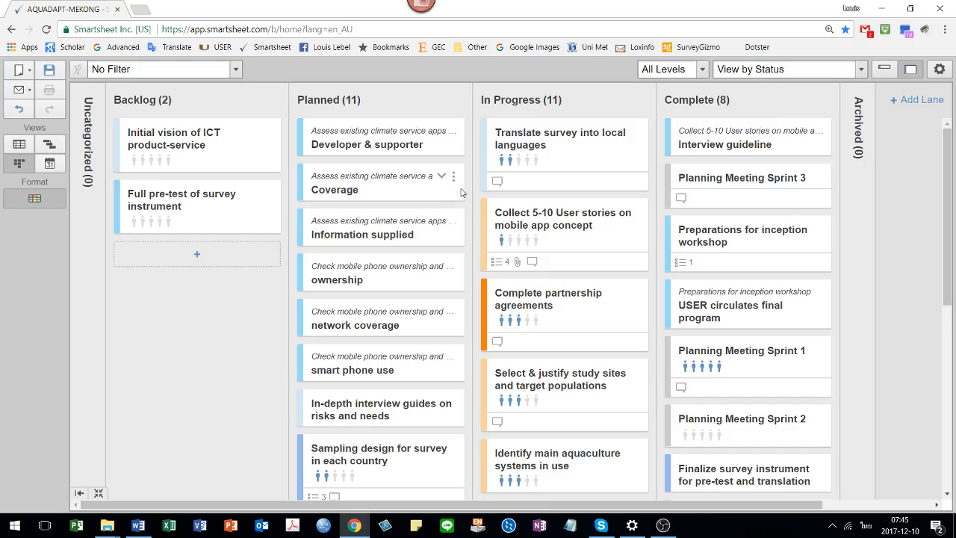
Toggle between Level 1 and All Levels, move Coverage back to Planned, and leave Level 1 shown
{"action": "left_click", "coordinate": [668, 69]}
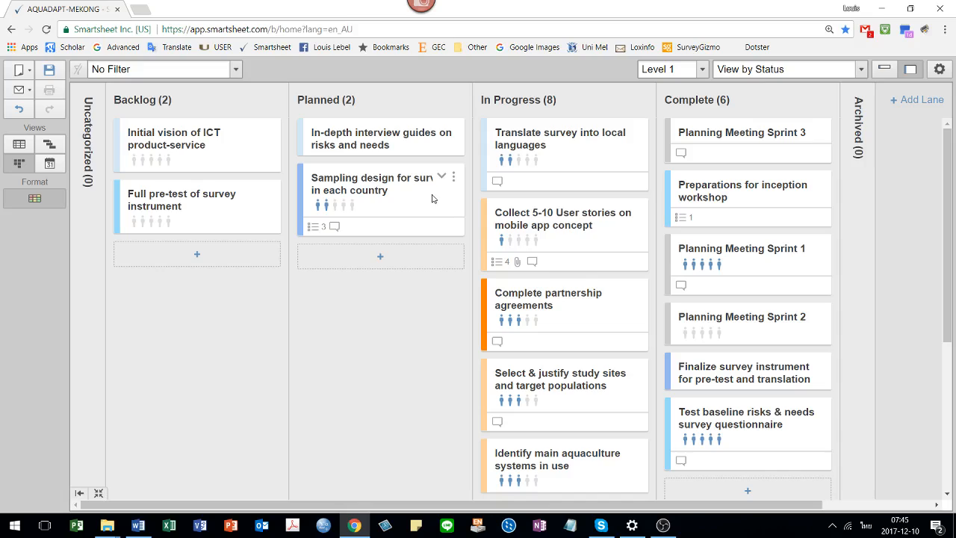
{"action": "left_click", "coordinate": [441, 177]}
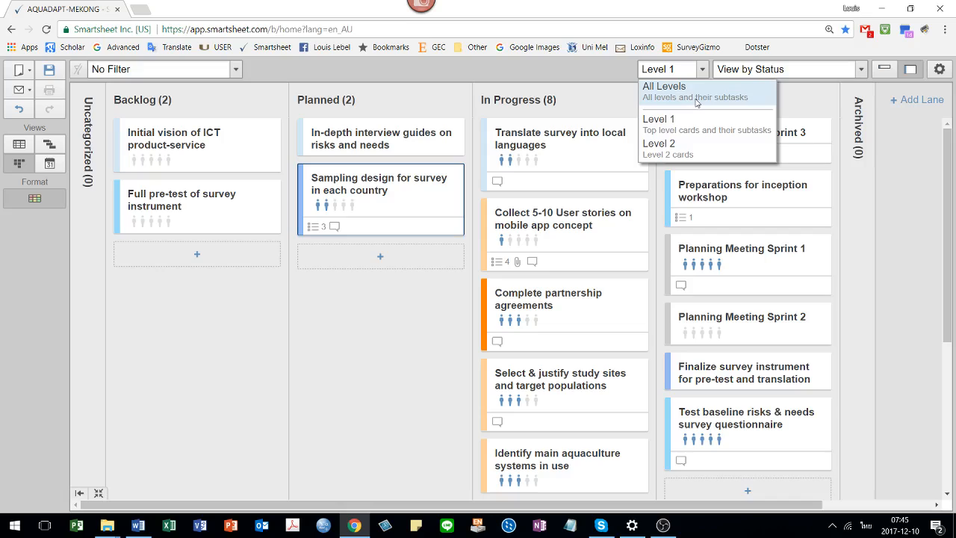
{"action": "left_click", "coordinate": [664, 89]}
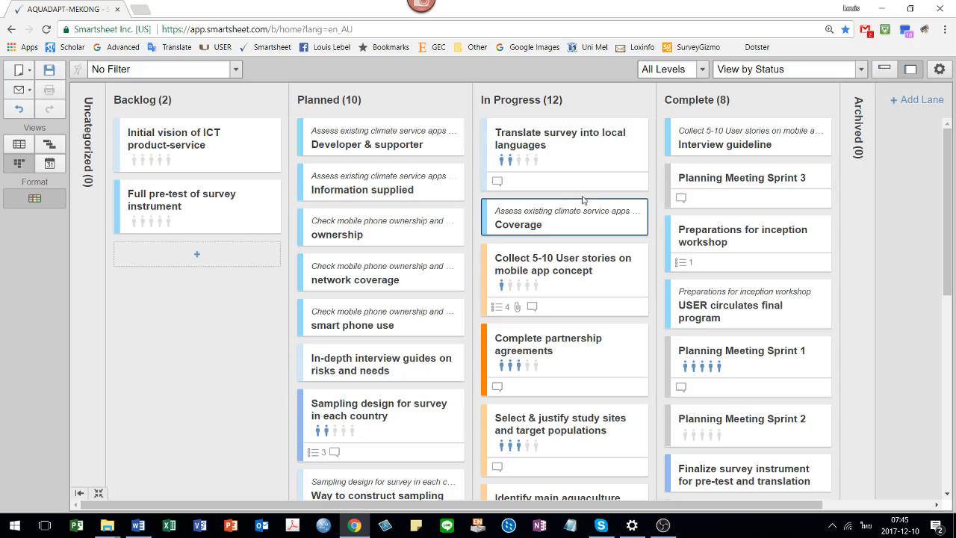
{"action": "left_click_drag", "start_coordinate": [564, 217], "coordinate": [381, 182]}
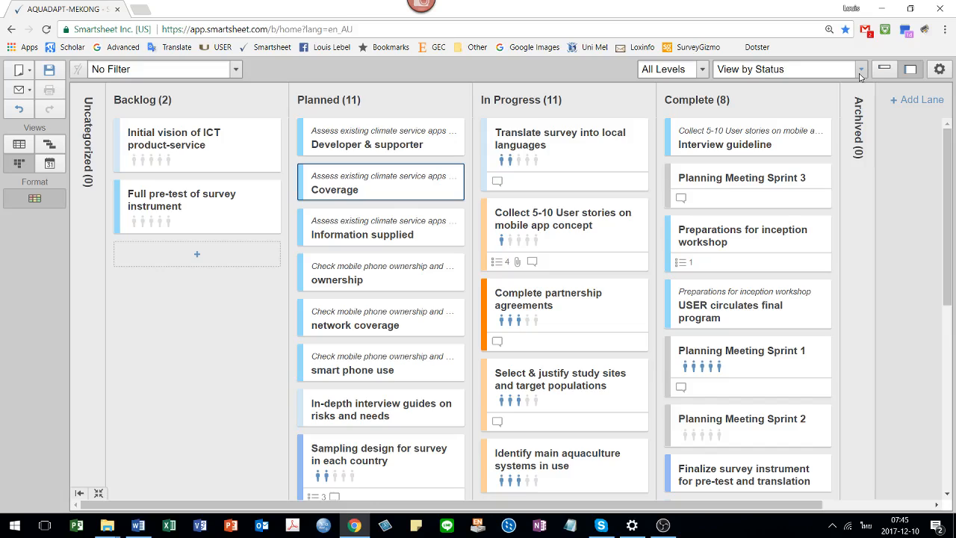
{"action": "left_click", "coordinate": [708, 68]}
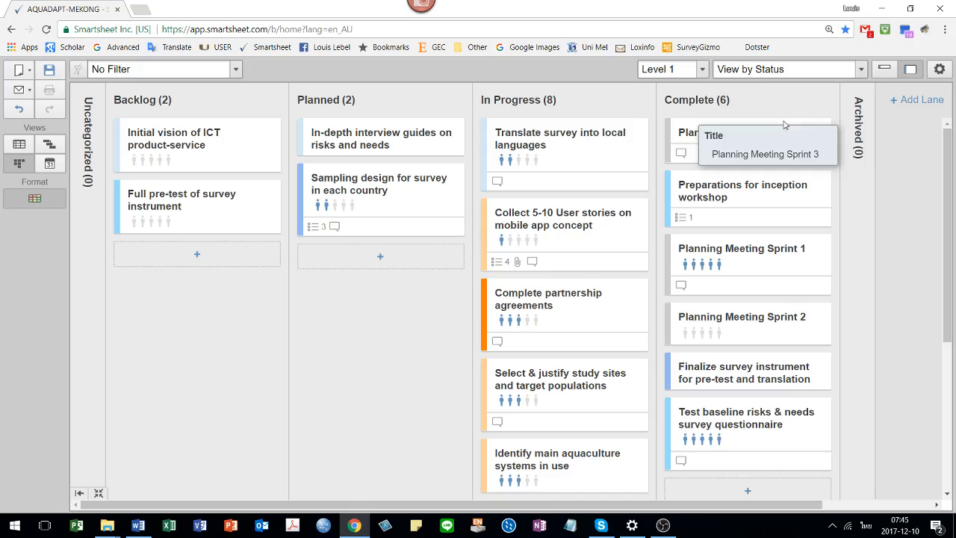
{"action": "left_click", "coordinate": [786, 69]}
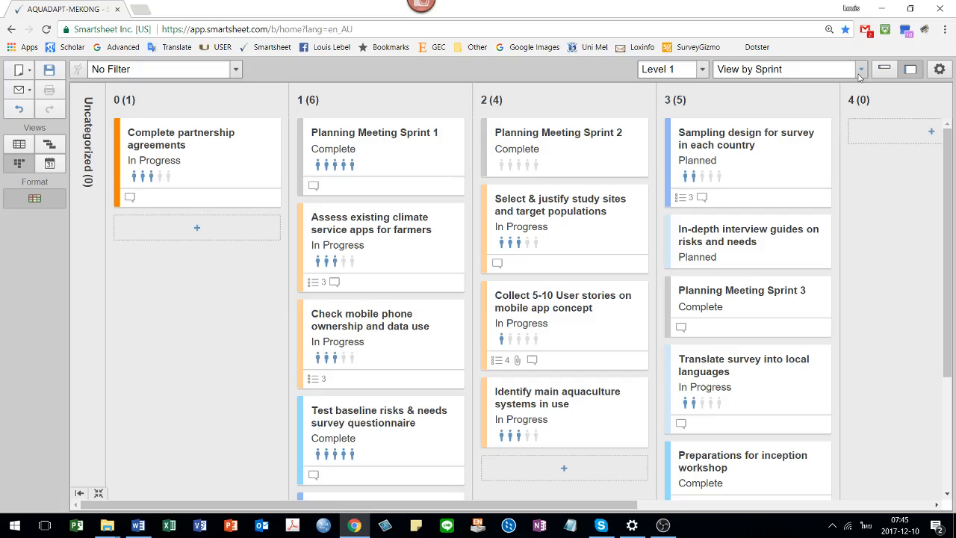
{"action": "left_click", "coordinate": [859, 69]}
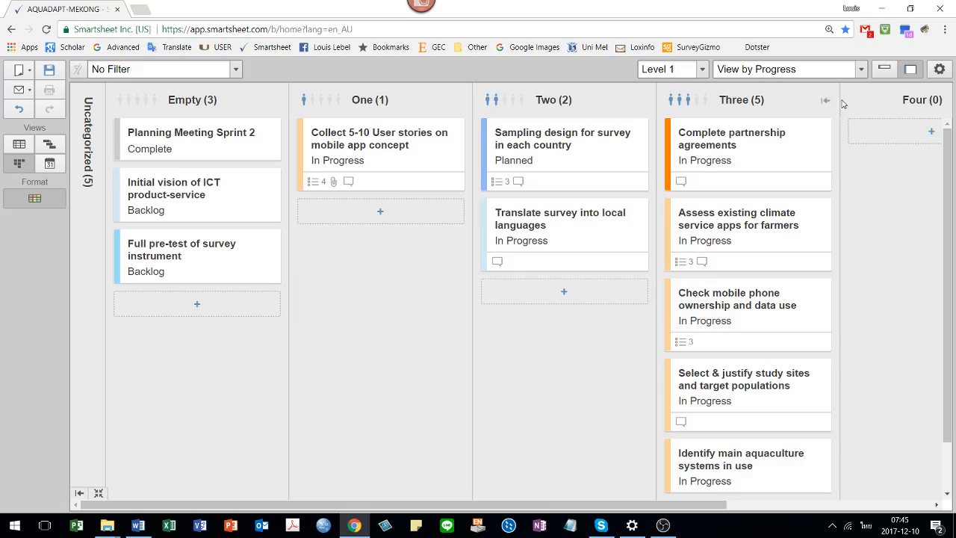
{"action": "left_click", "coordinate": [784, 69]}
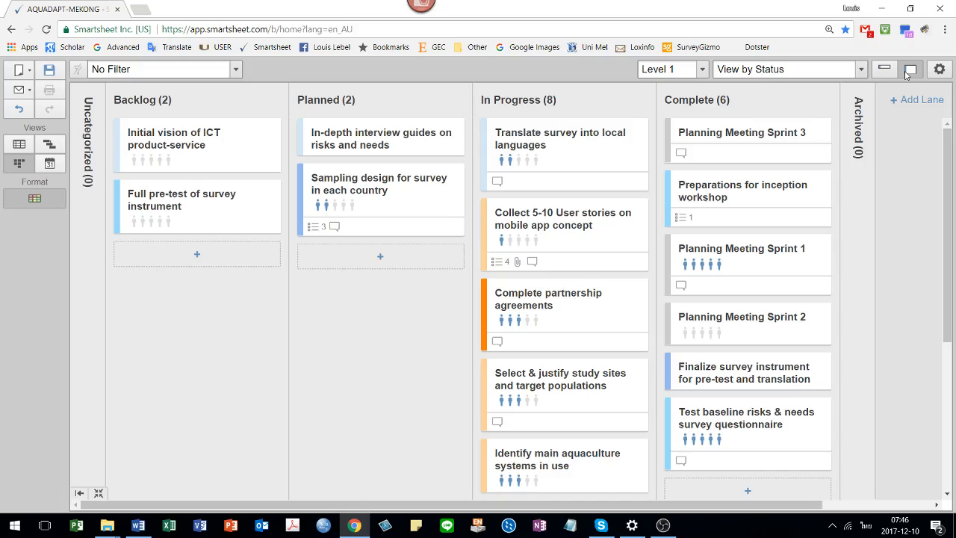
{"action": "left_click", "coordinate": [910, 69]}
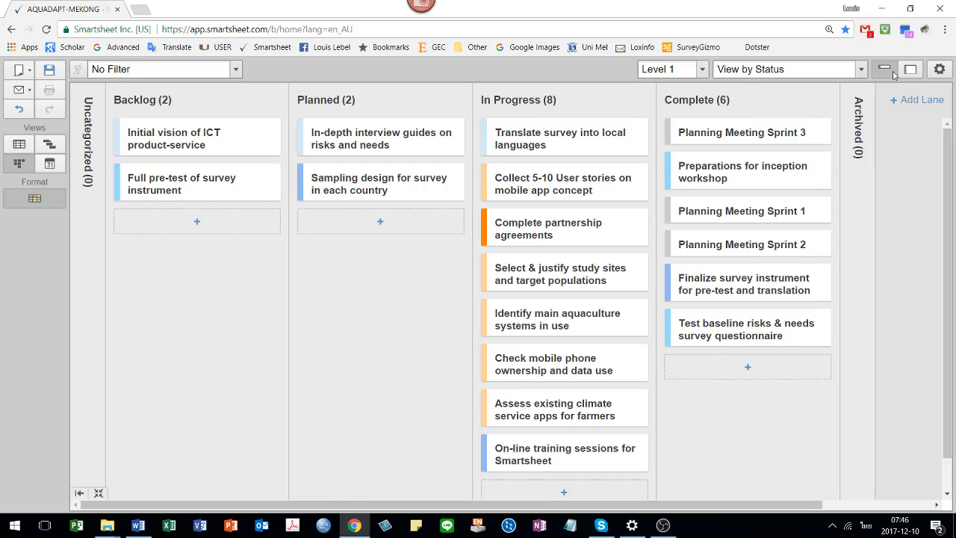
{"action": "left_click", "coordinate": [910, 69]}
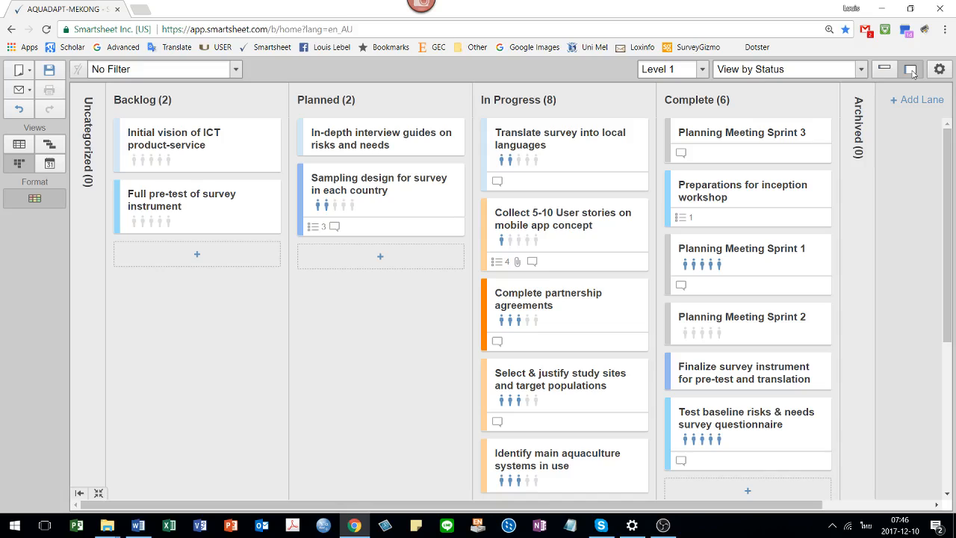
{"action": "left_click", "coordinate": [884, 68]}
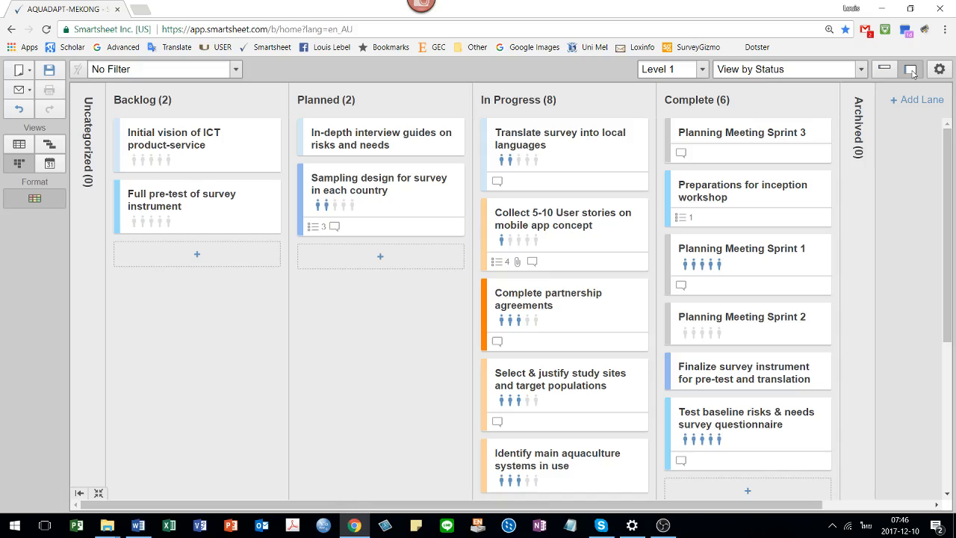